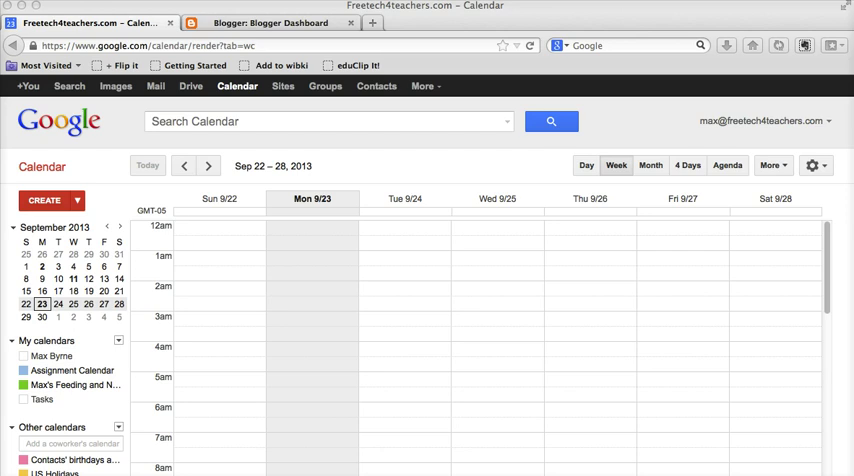
{"action": "mouse_move", "coordinate": [454, 112]}
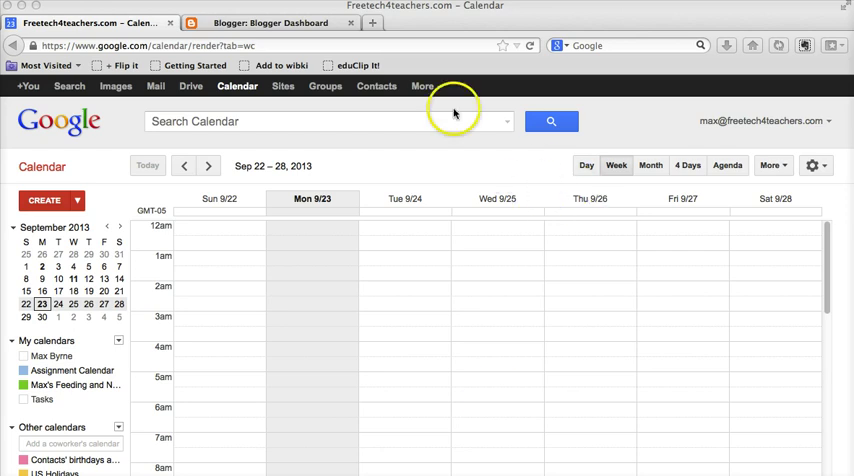
{"action": "mouse_move", "coordinate": [412, 184]}
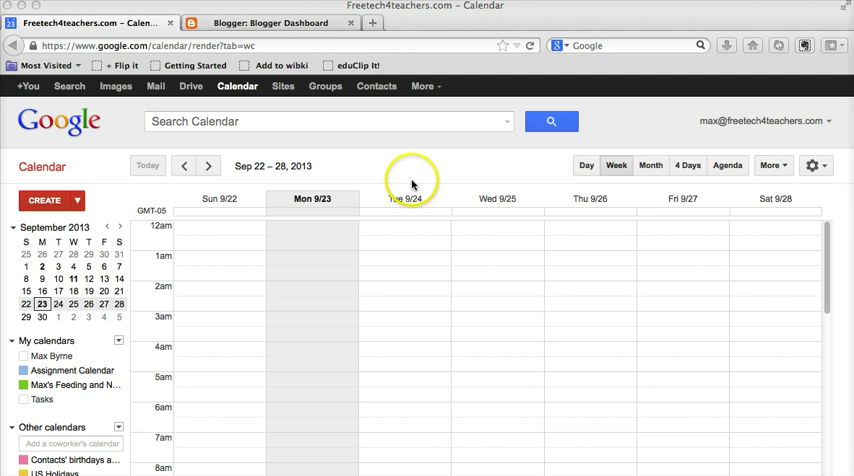
{"action": "mouse_move", "coordinate": [62, 330]}
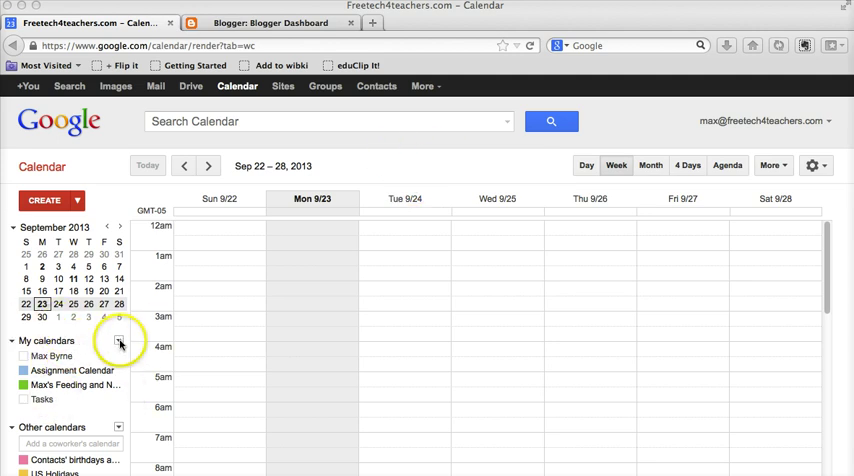
{"action": "mouse_move", "coordinate": [4, 348]}
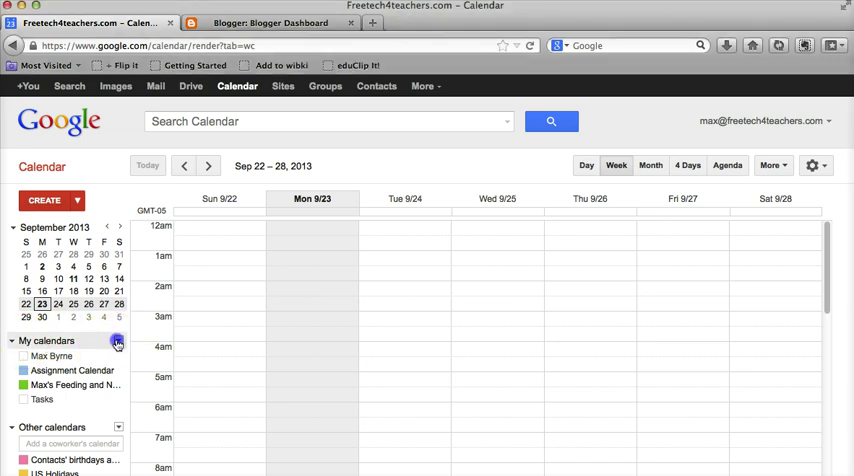
Create a new calendar named 'Feeding, napping, and walking schedule.' from My calendars.
{"action": "left_click", "coordinate": [118, 340]}
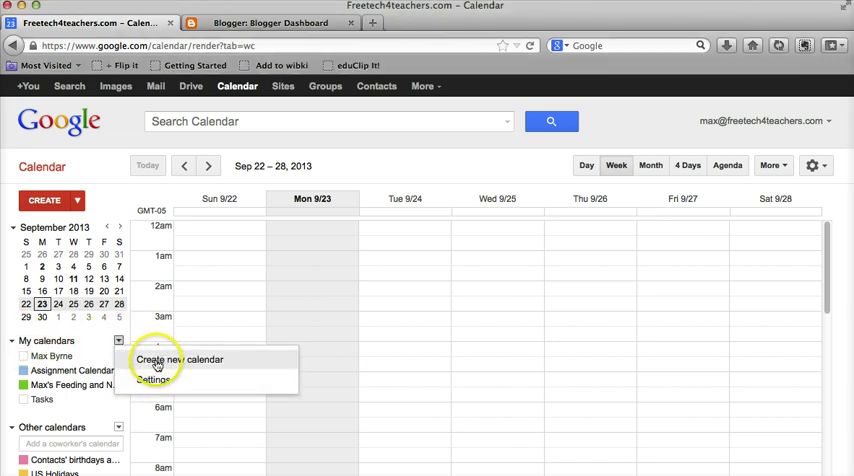
{"action": "left_click", "coordinate": [180, 360]}
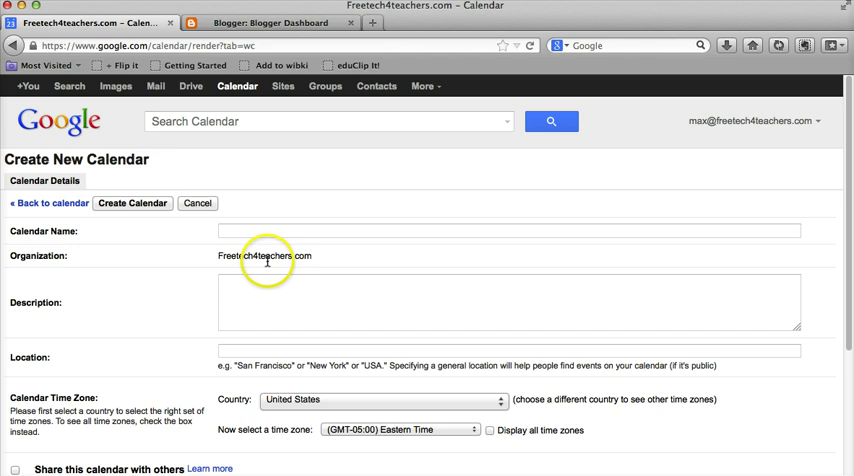
{"action": "left_click", "coordinate": [508, 232]}
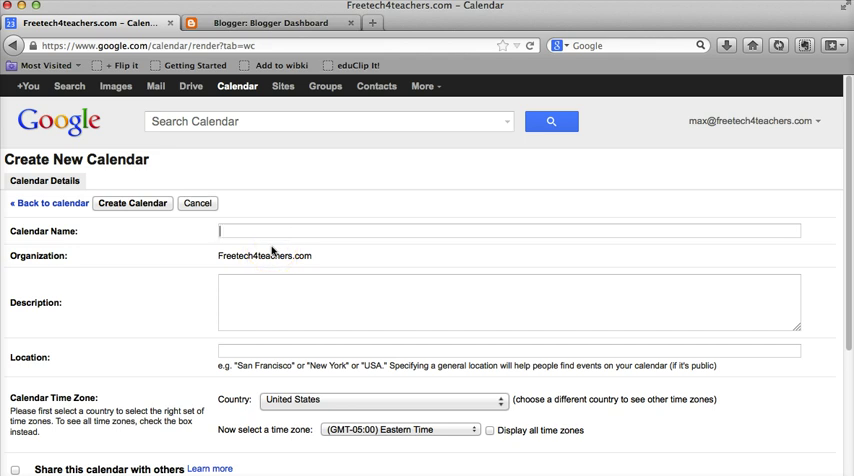
{"action": "type", "text": "Feeding"}
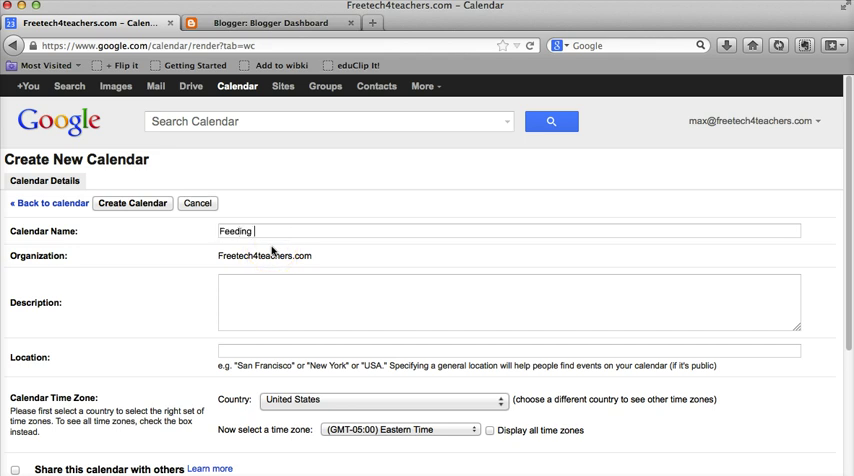
{"action": "type", "text": ", napping"}
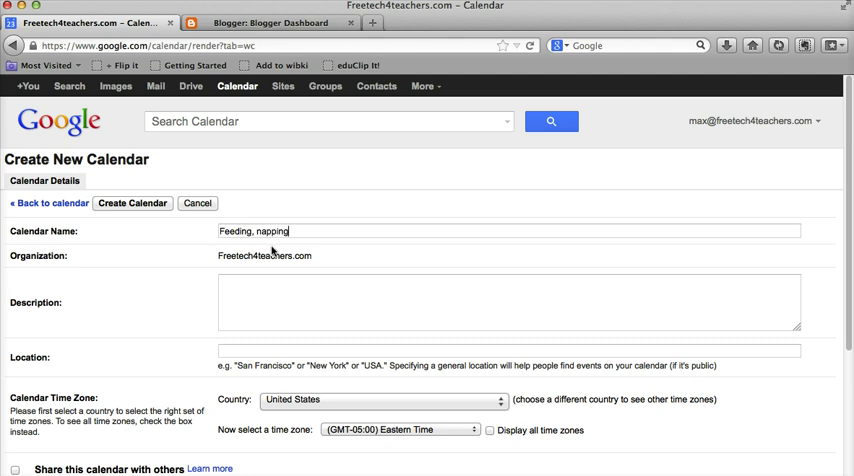
{"action": "type", "text": ", and walking"}
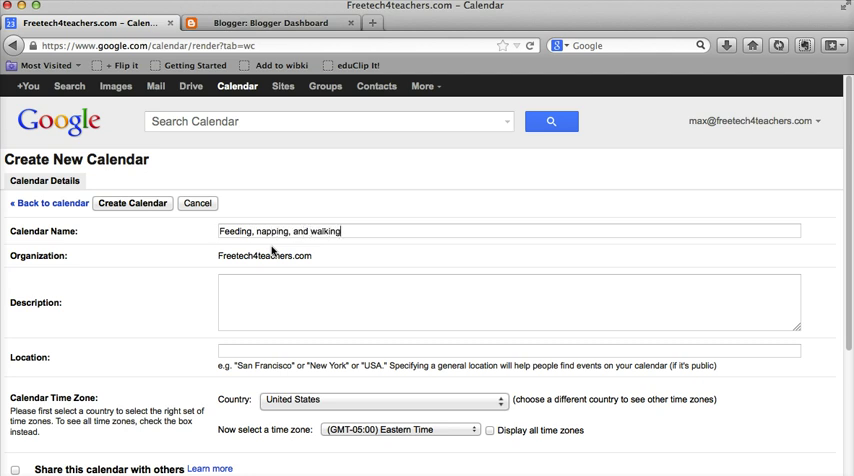
{"action": "type", "text": "schedule."}
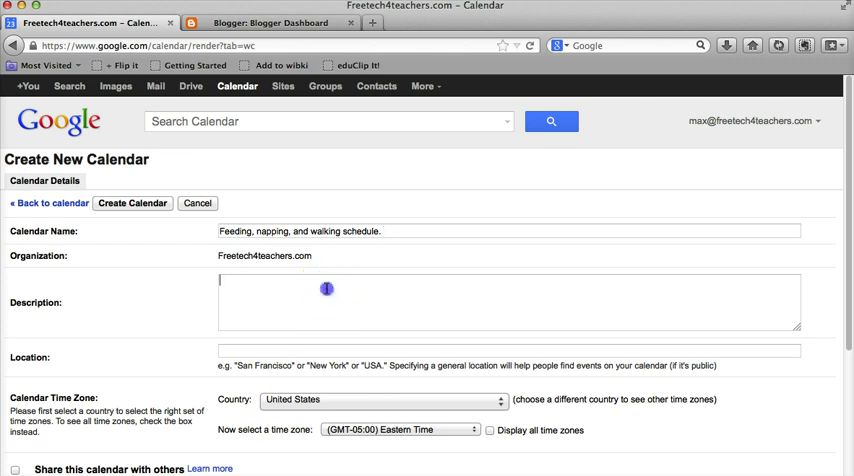
Begin the calendar description with 'These are the times'.
{"action": "type", "text": "These"}
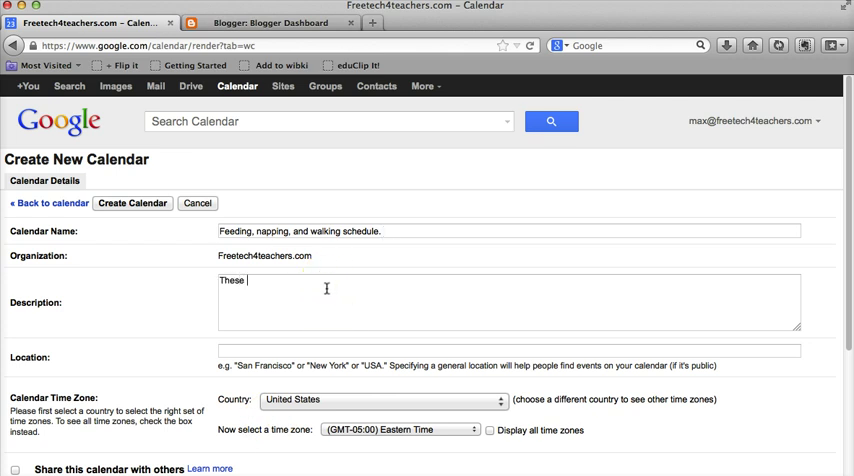
{"action": "type", "text": "are the times that fill a dog's stomach."}
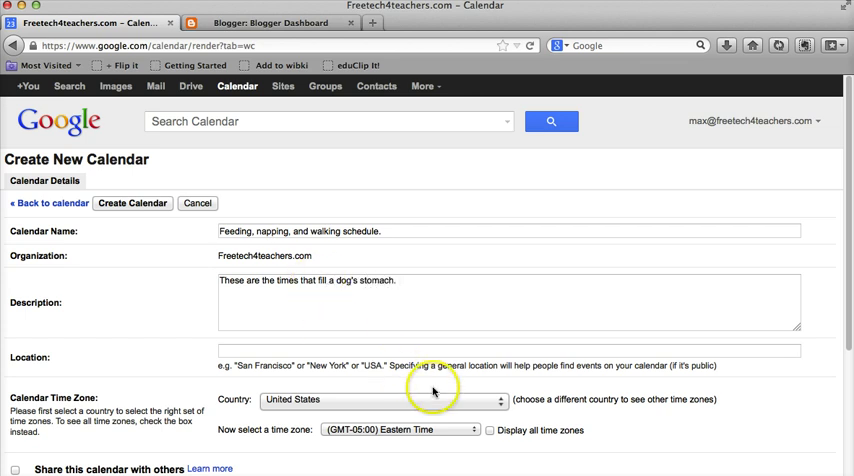
Keep Eastern Time and make the calendar public with all event details visible.
{"action": "scroll", "scroll_direction": "down", "scroll_amount": 3}
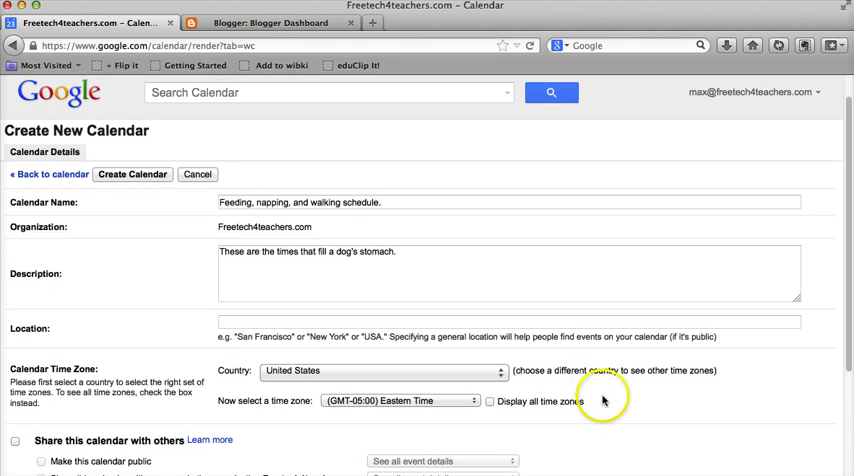
{"action": "scroll", "scroll_direction": "down", "scroll_amount": 3}
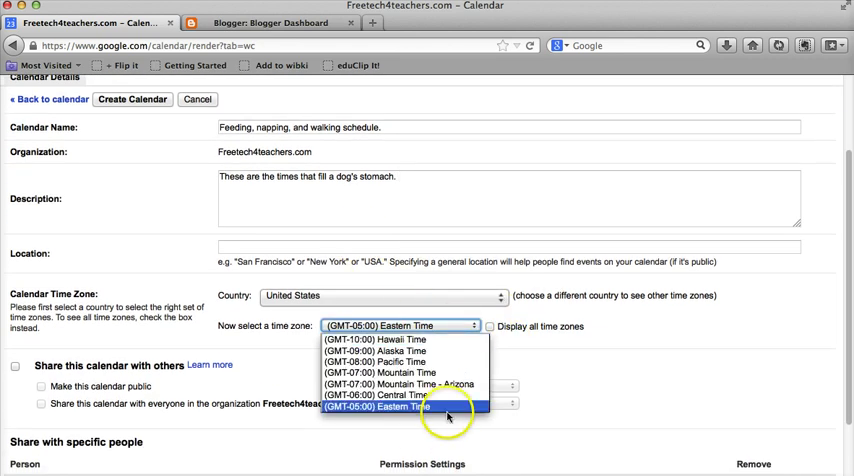
{"action": "mouse_move", "coordinate": [418, 406]}
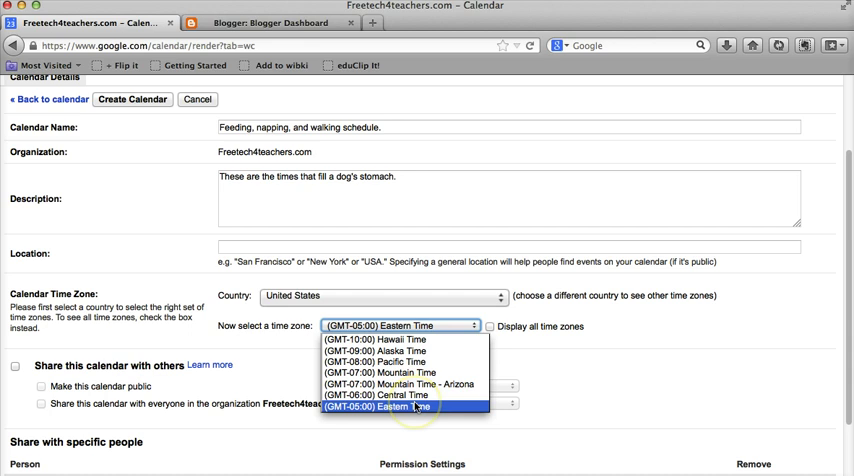
{"action": "left_click", "coordinate": [398, 406]}
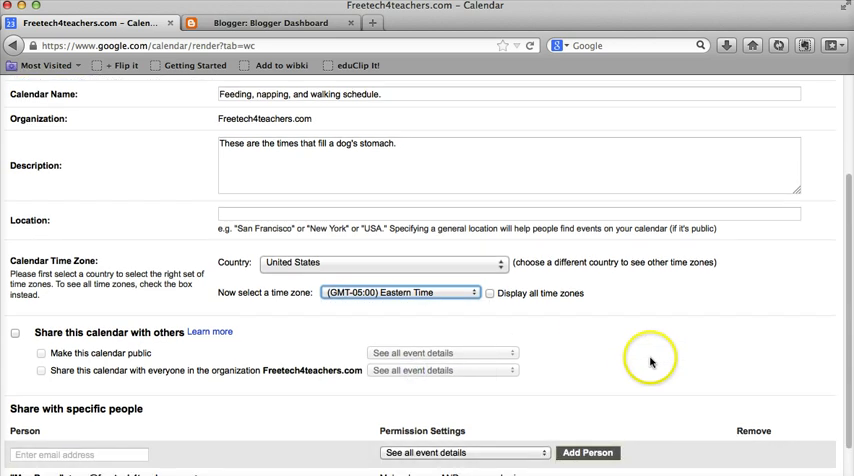
{"action": "scroll", "scroll_direction": "down", "scroll_amount": 3}
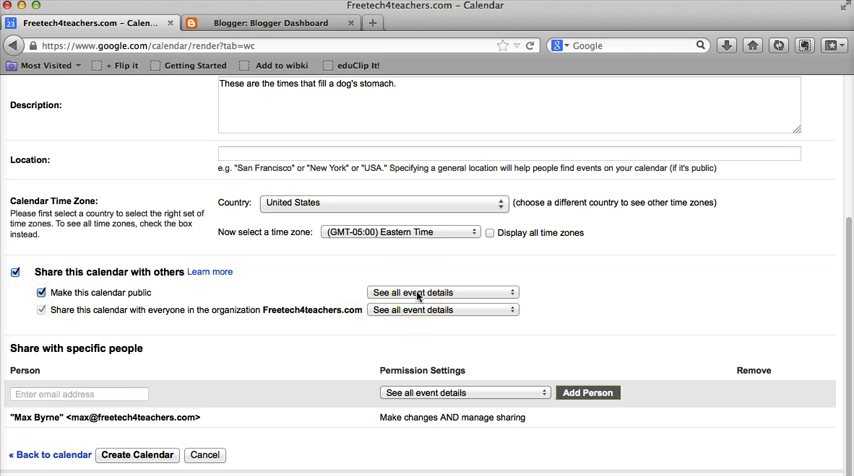
{"action": "left_click", "coordinate": [440, 292]}
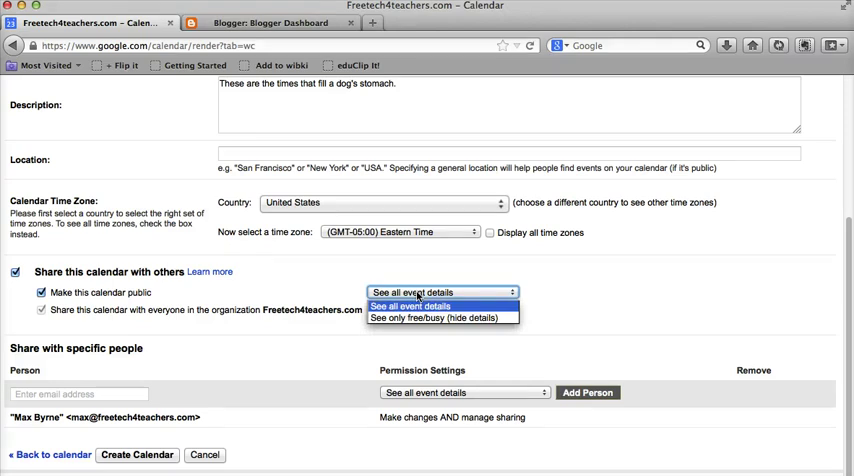
{"action": "left_click", "coordinate": [410, 306]}
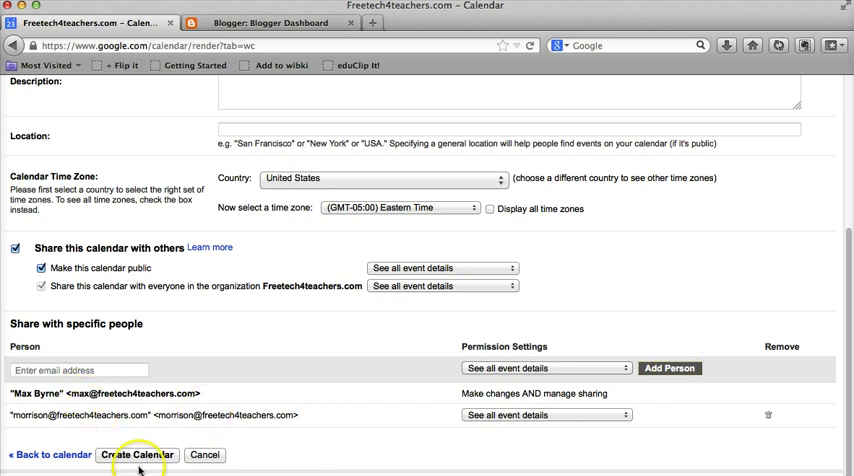
Create the calendar and confirm the public-calendar warning.
{"action": "left_click", "coordinate": [136, 454]}
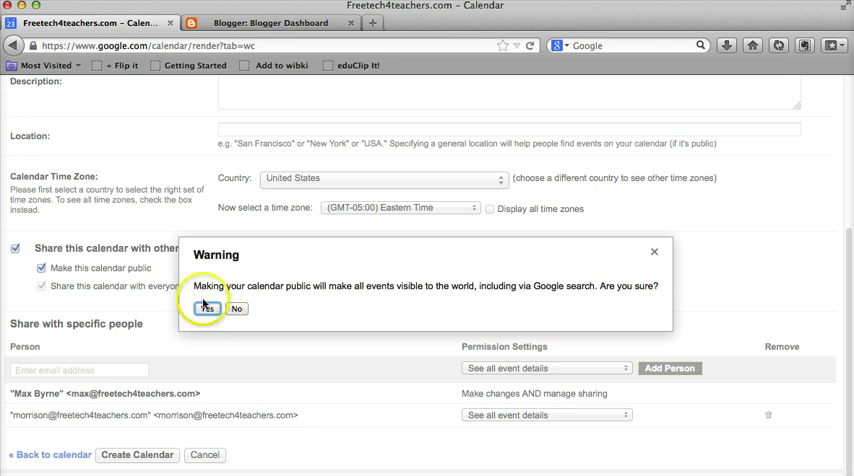
{"action": "left_click", "coordinate": [208, 308]}
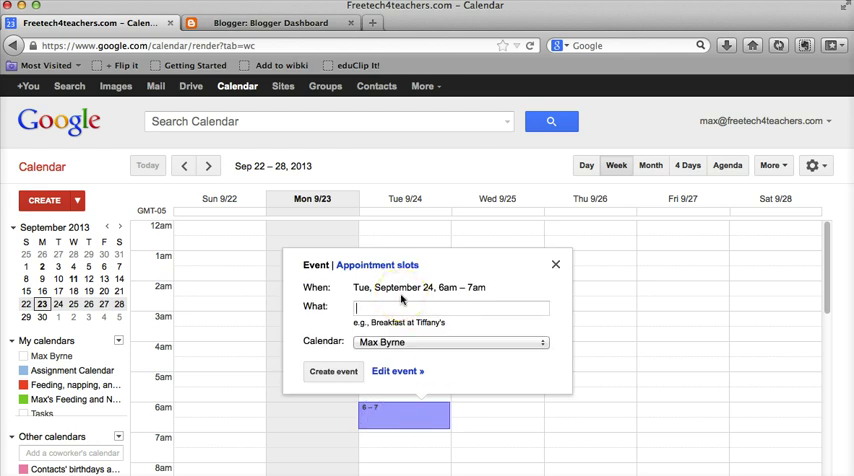
Title the Tuesday 6am event 'Have Breakfast', assign it to the schedule calendar, and open its full details.
{"action": "type", "text": "Have Breakfast"}
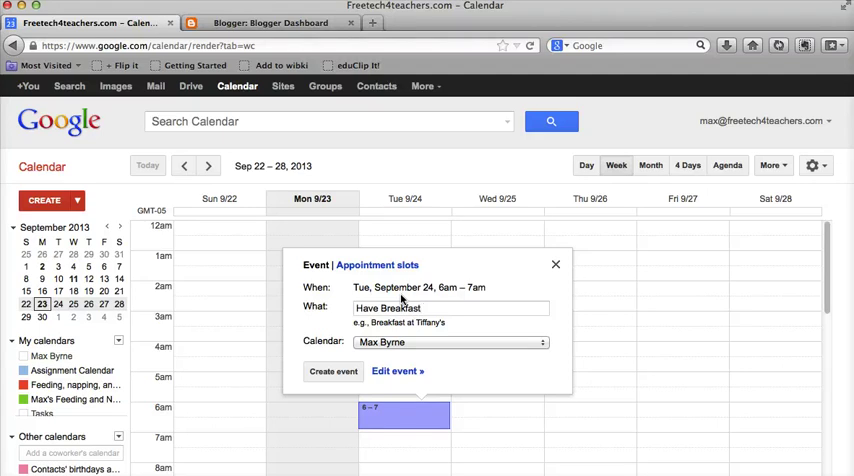
{"action": "left_click", "coordinate": [450, 342]}
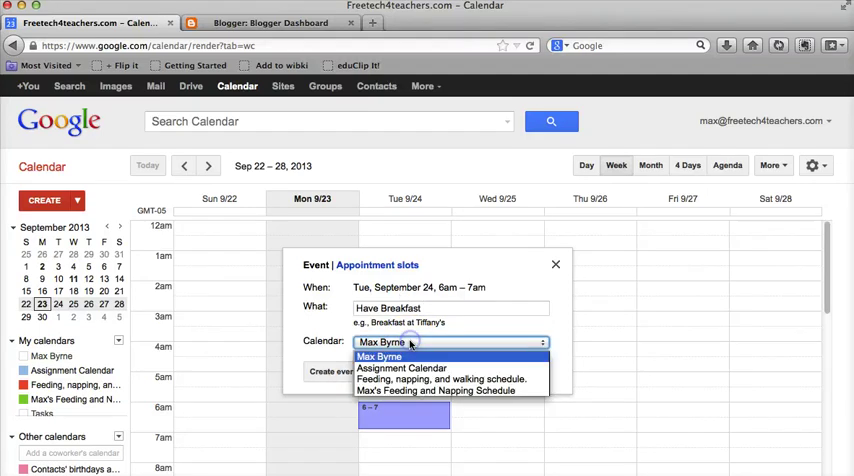
{"action": "left_click", "coordinate": [380, 356]}
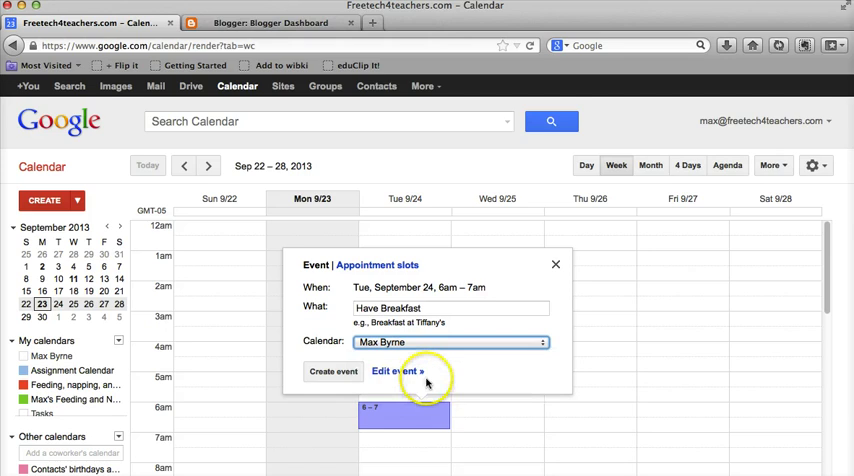
{"action": "left_click", "coordinate": [332, 372]}
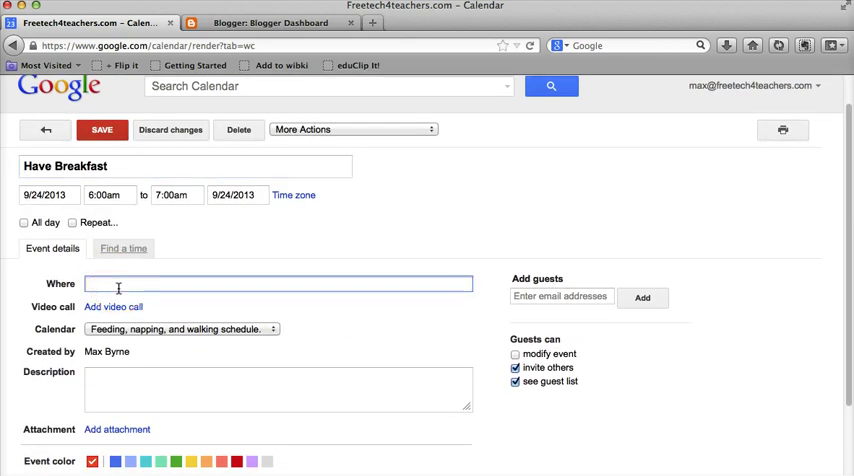
Set the event's location to Kitchen and move to the Description box.
{"action": "type", "text": "Kitchen"}
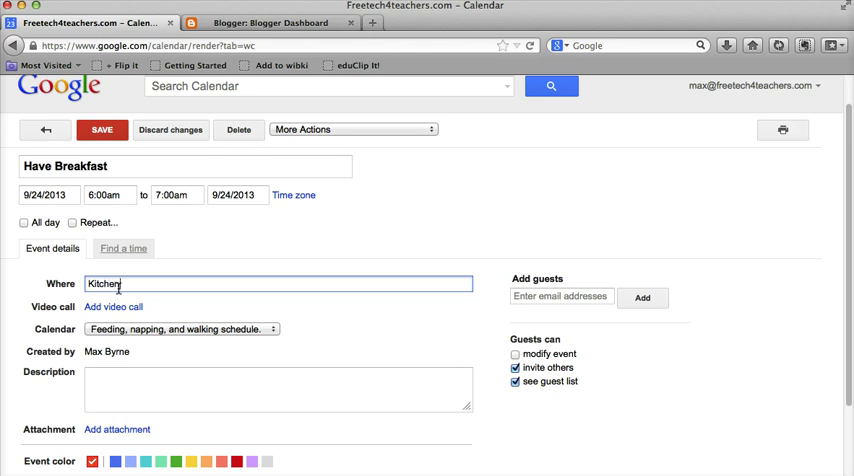
{"action": "scroll", "scroll_direction": "down", "scroll_amount": 3}
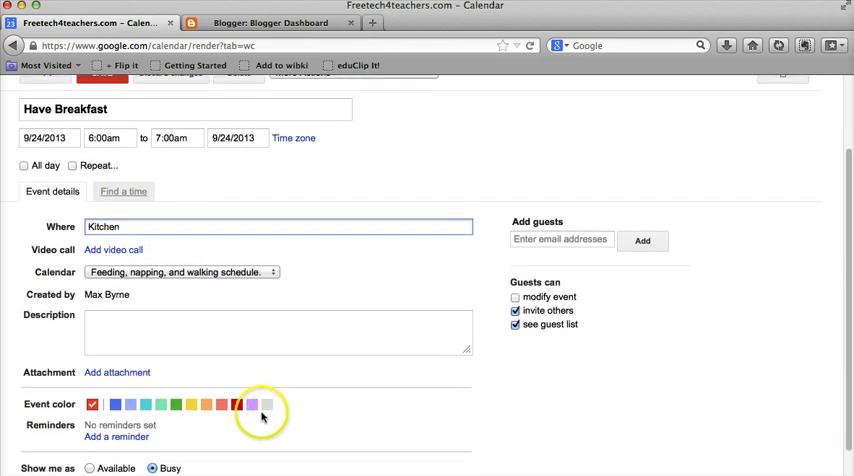
{"action": "left_click", "coordinate": [278, 320]}
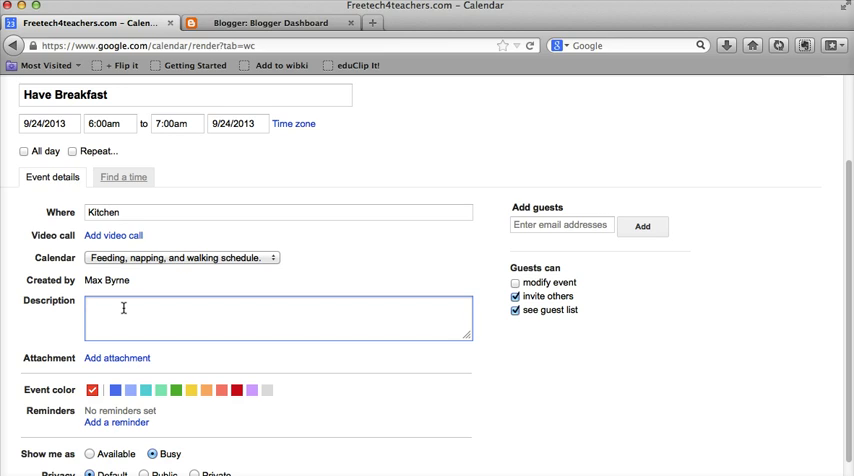
Describe the event as '1.5 cups of dry food. And 1 tsp of wet food'.
{"action": "type", "text": "1.5"}
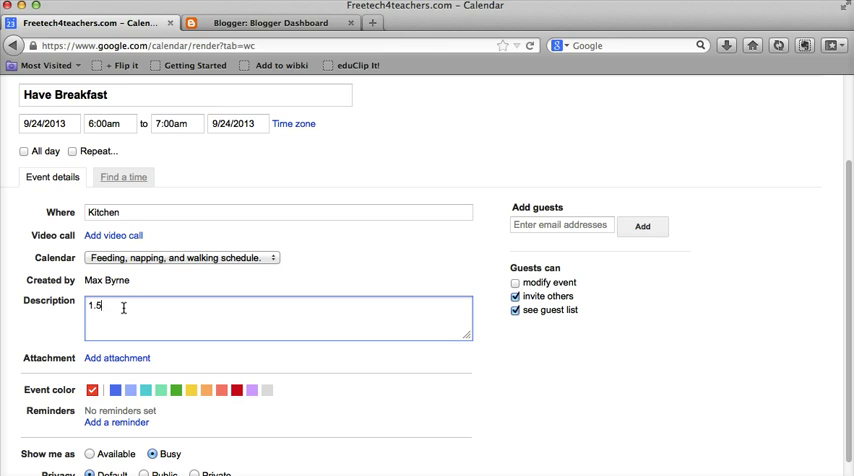
{"action": "type", "text": "cups of d"}
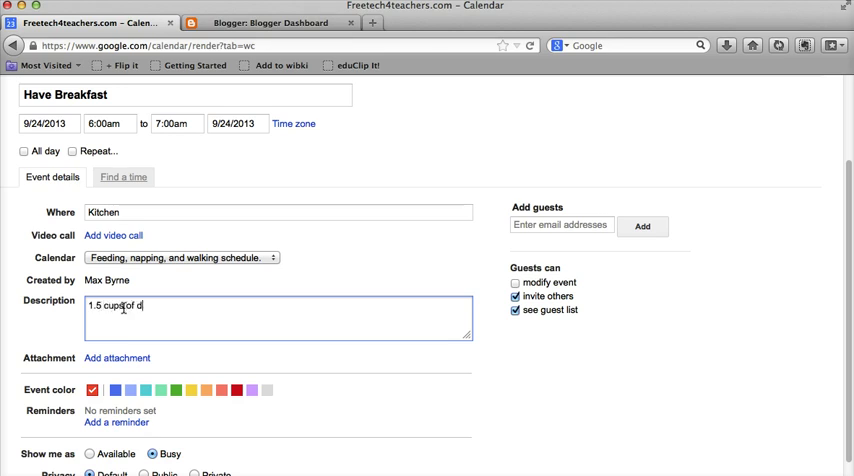
{"action": "type", "text": "ry food."}
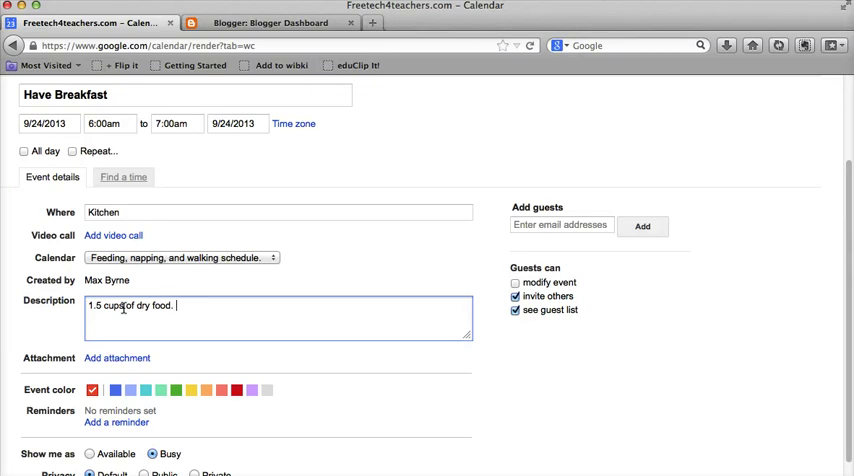
{"action": "type", "text": "And"}
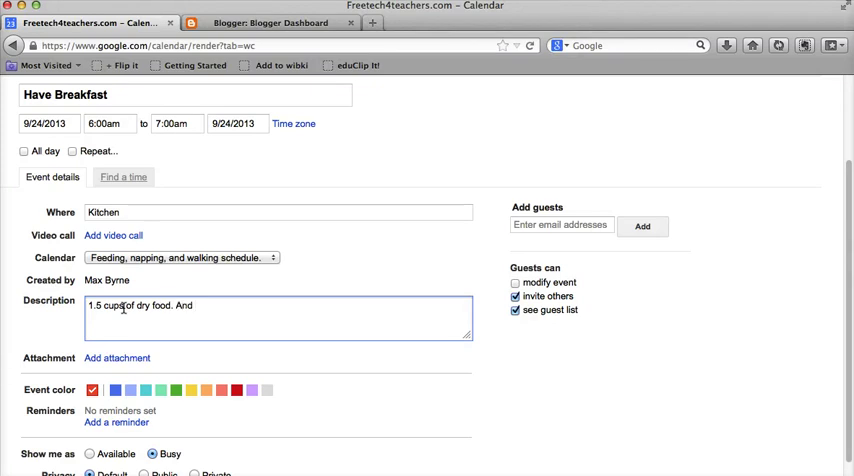
{"action": "type", "text": "1 t"}
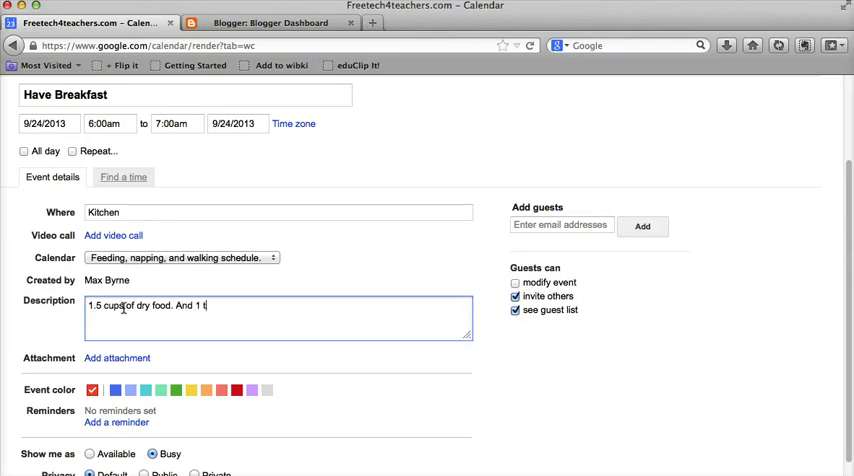
{"action": "type", "text": "sp"}
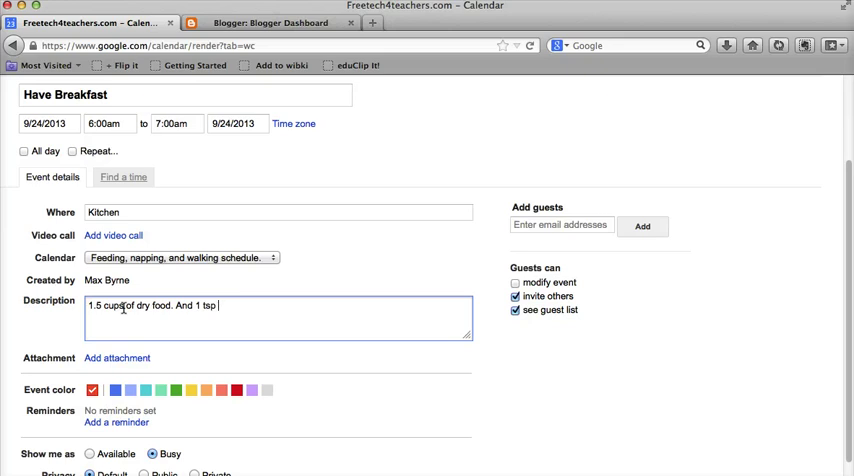
{"action": "type", "text": "of wet food."}
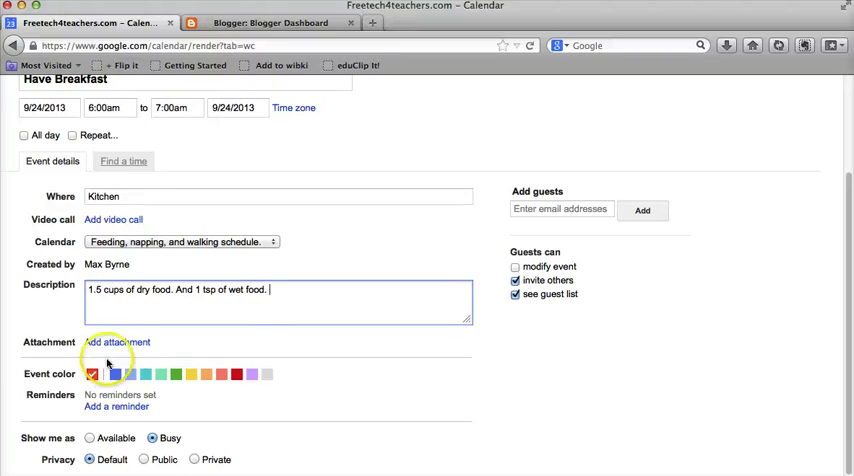
Attach PicMonkey Collage.jpg from the computer and upload it to the event.
{"action": "left_click", "coordinate": [118, 342]}
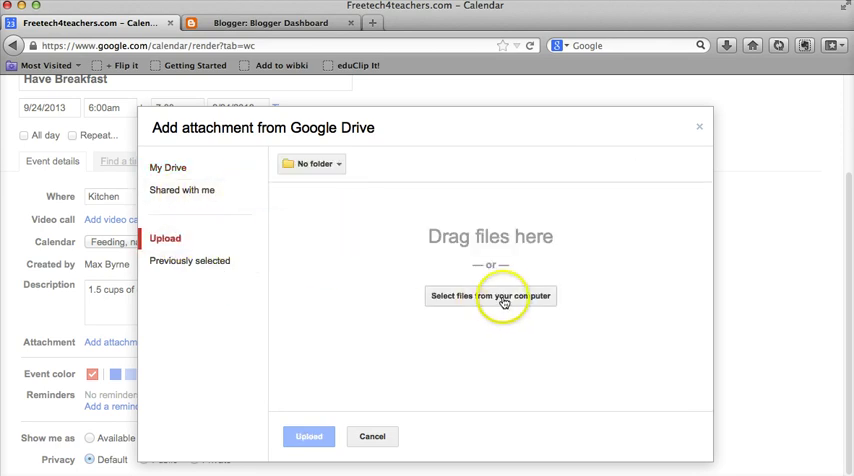
{"action": "left_click", "coordinate": [490, 296]}
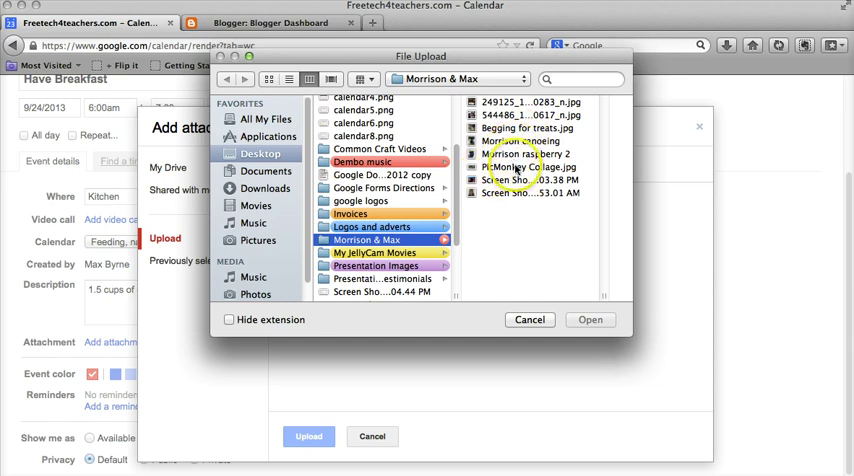
{"action": "left_click", "coordinate": [404, 168]}
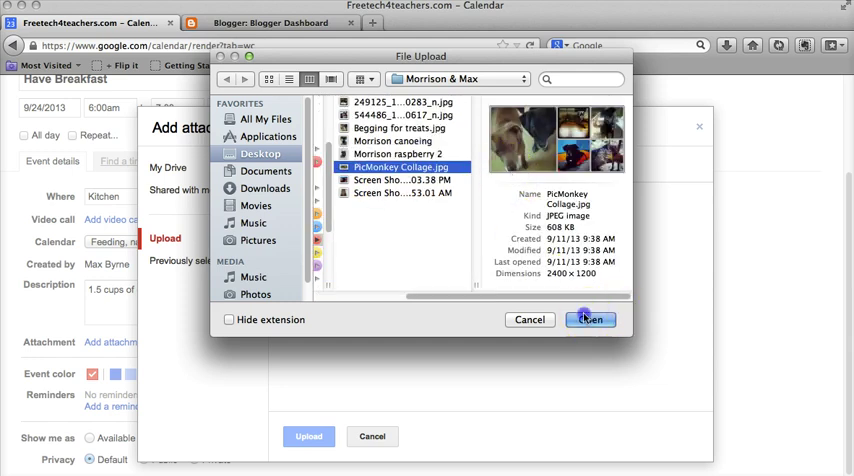
{"action": "left_click", "coordinate": [588, 320]}
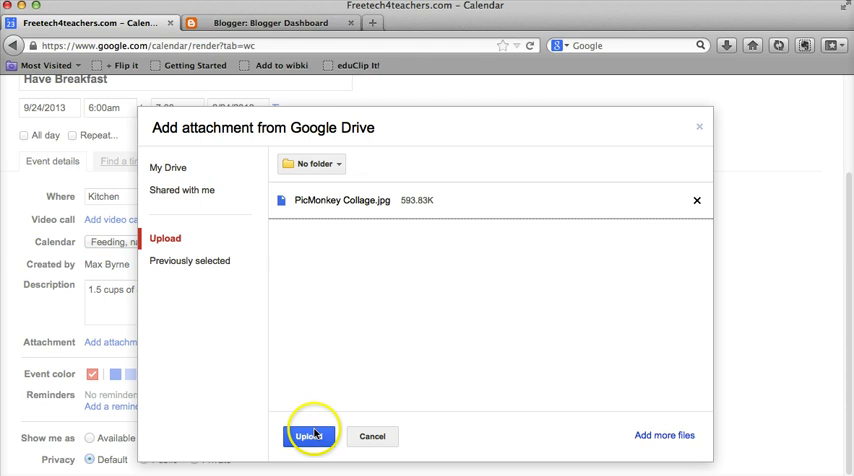
{"action": "left_click", "coordinate": [308, 436]}
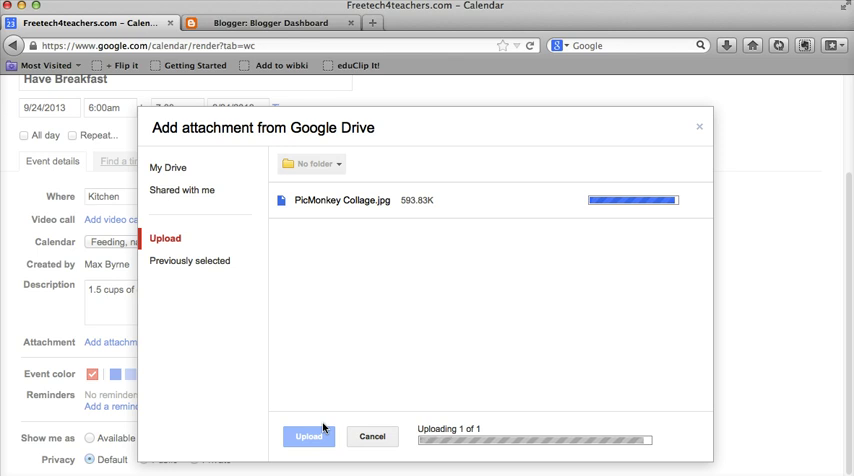
{"action": "left_click", "coordinate": [308, 436]}
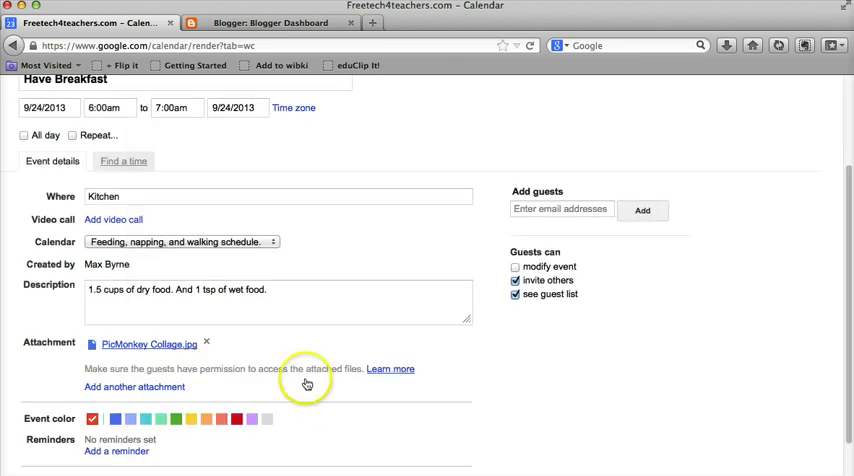
Add a 10-minute pop-up reminder and save the Have Breakfast event.
{"action": "scroll", "scroll_direction": "down", "scroll_amount": 3}
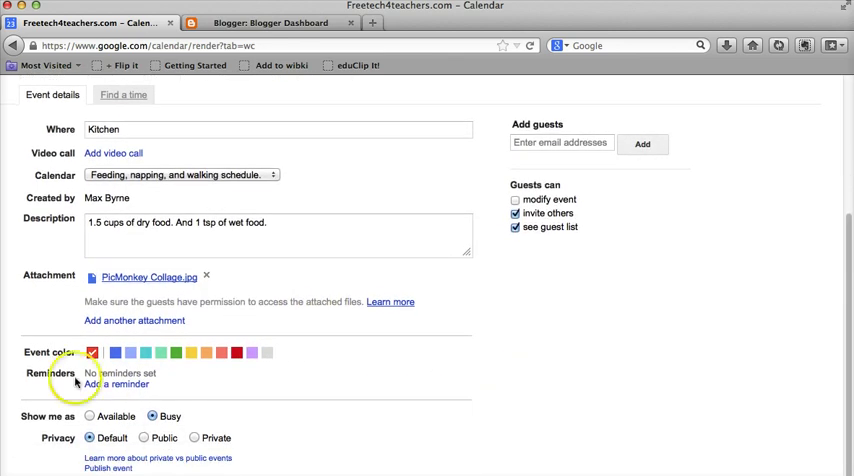
{"action": "left_click", "coordinate": [116, 384]}
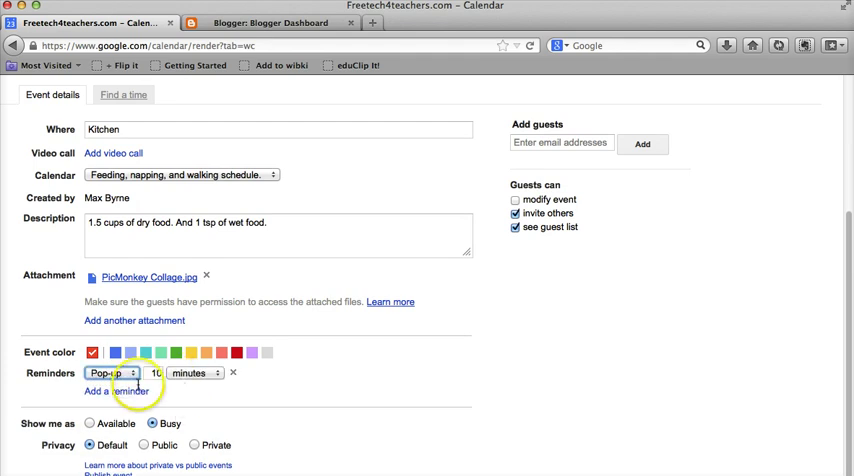
{"action": "mouse_move", "coordinate": [356, 372]}
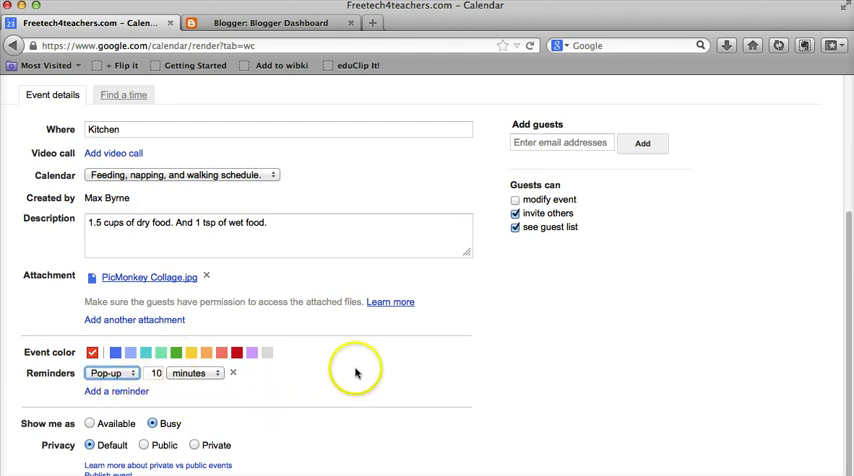
{"action": "left_click", "coordinate": [196, 372]}
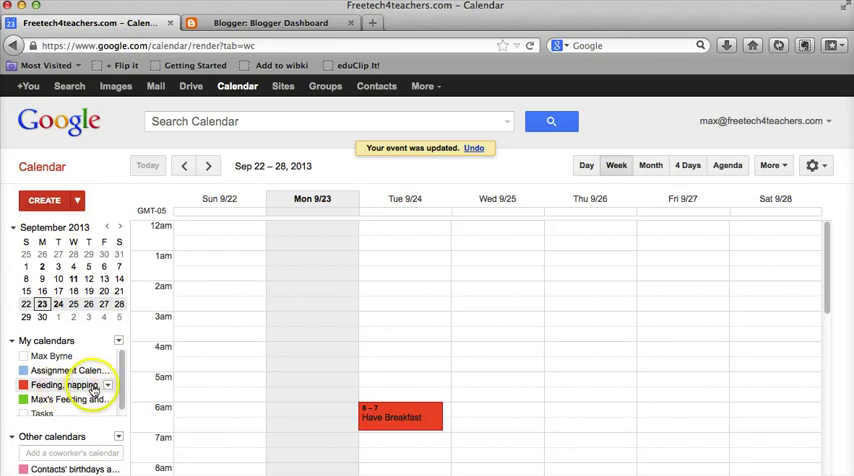
Open the schedule calendar's details page and scroll to the Embed This Calendar section.
{"action": "left_click", "coordinate": [108, 386]}
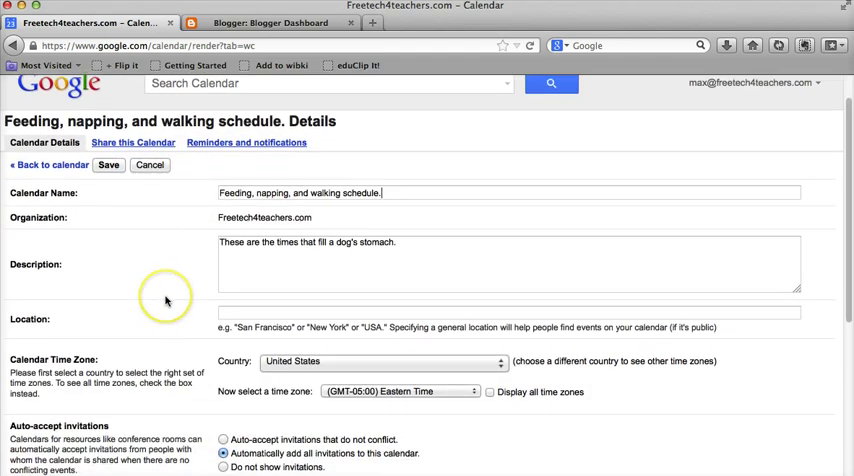
{"action": "scroll", "scroll_direction": "down", "scroll_amount": 3}
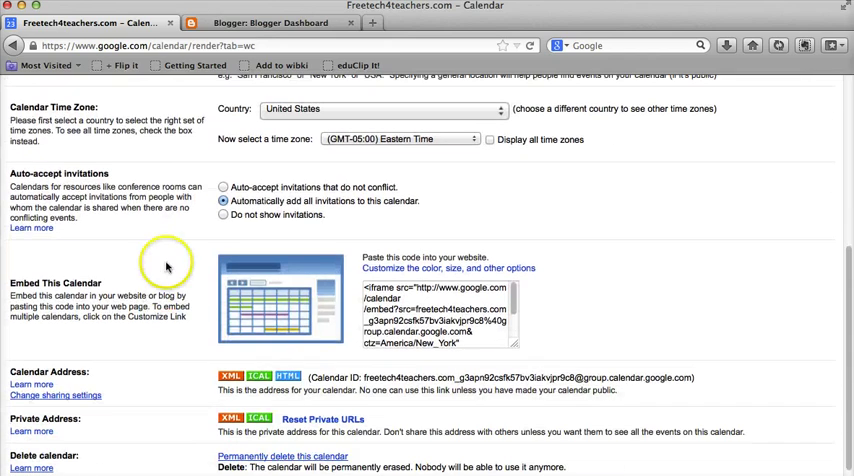
{"action": "mouse_move", "coordinate": [430, 282]}
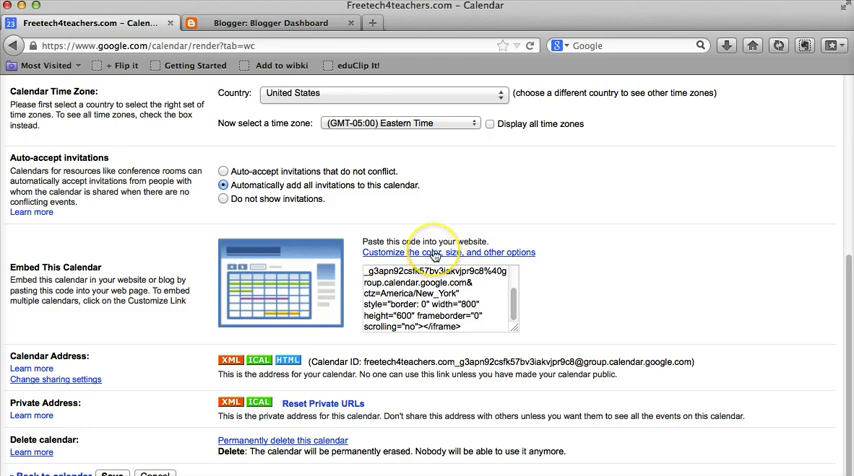
Customize the embed in the Embeddable Calendar Helper to 400 by 300 month view with US Holidays added.
{"action": "left_click", "coordinate": [456, 252]}
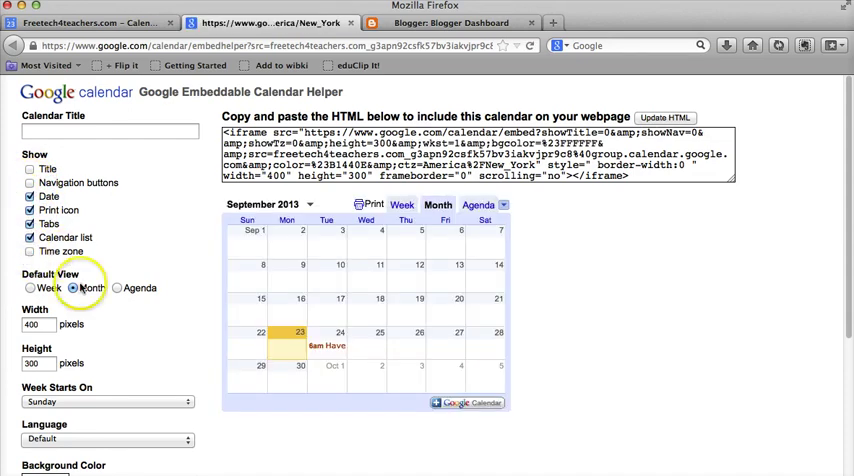
{"action": "scroll", "scroll_direction": "down", "scroll_amount": 3}
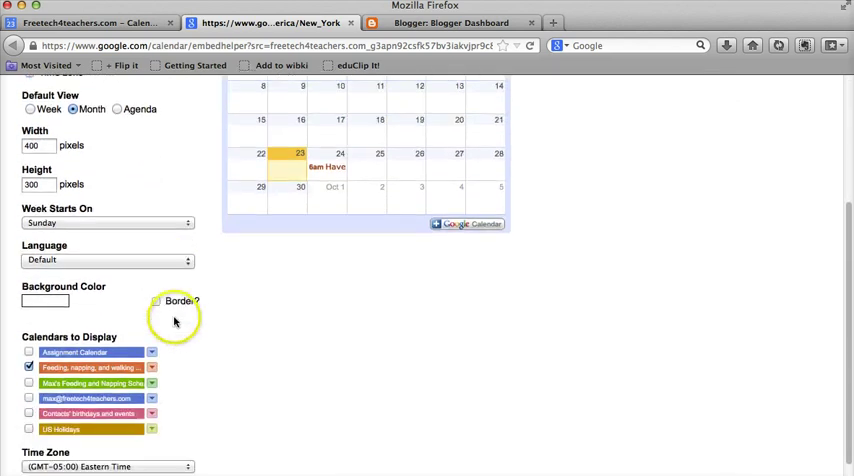
{"action": "scroll", "scroll_direction": "down", "scroll_amount": 3}
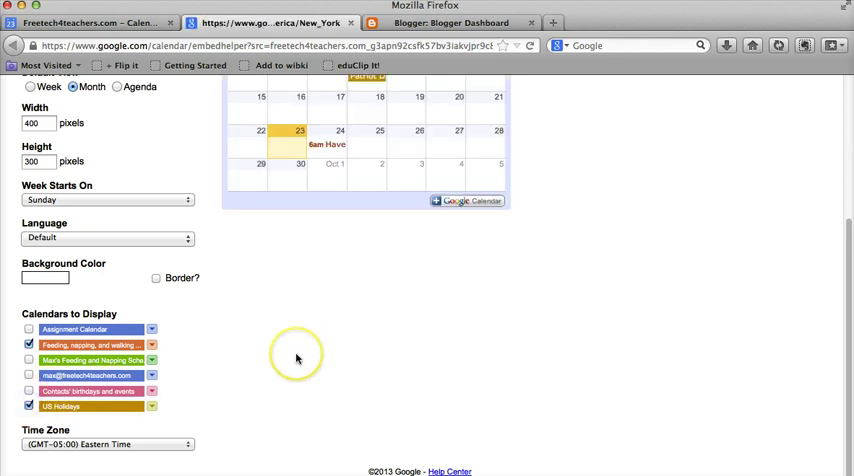
{"action": "scroll", "scroll_direction": "up", "scroll_amount": 3}
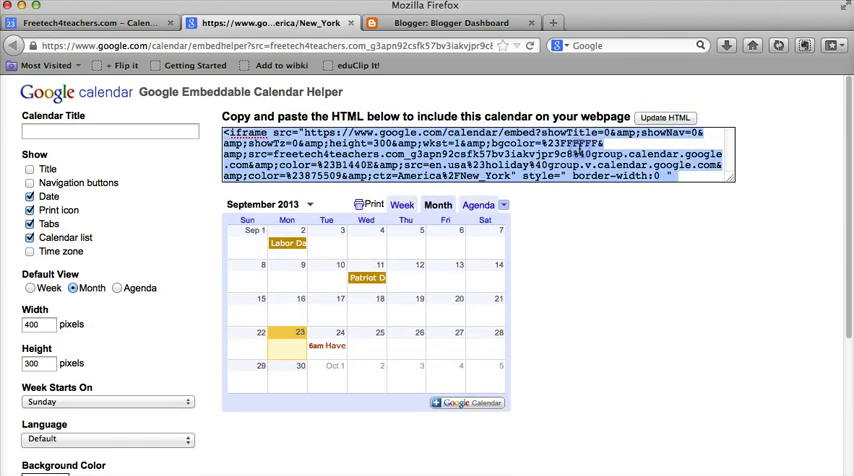
Switch to the Blogger dashboard and open the Layout page of Max Barks - The Musings of a Dog.
{"action": "left_click", "coordinate": [450, 22]}
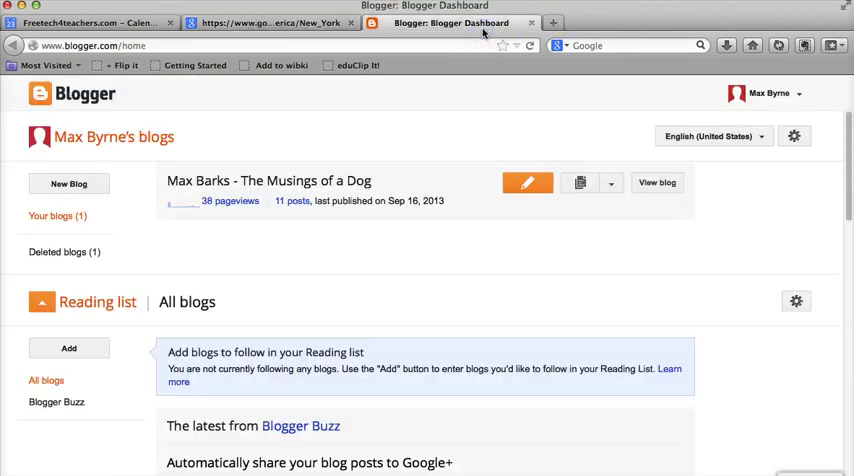
{"action": "left_click", "coordinate": [610, 184]}
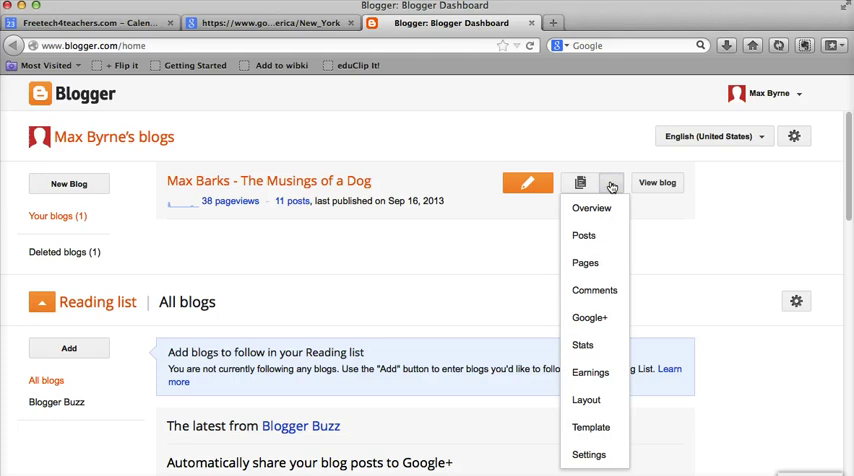
{"action": "mouse_move", "coordinate": [590, 372]}
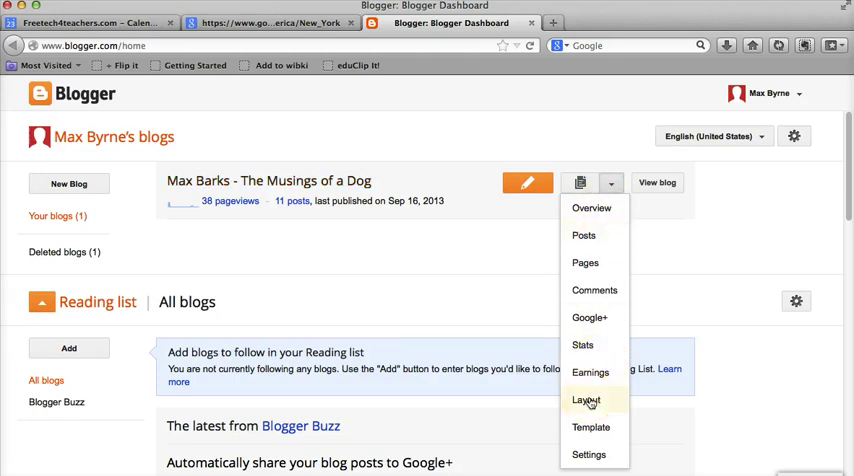
{"action": "left_click", "coordinate": [588, 400]}
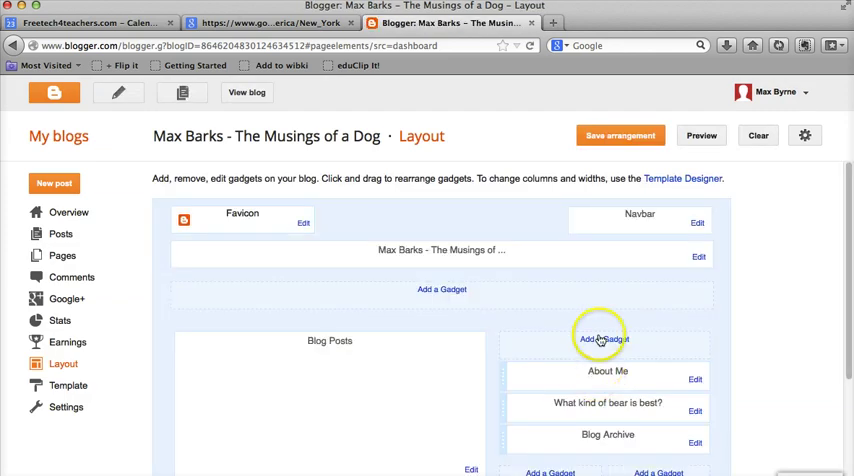
{"action": "mouse_move", "coordinate": [782, 310]}
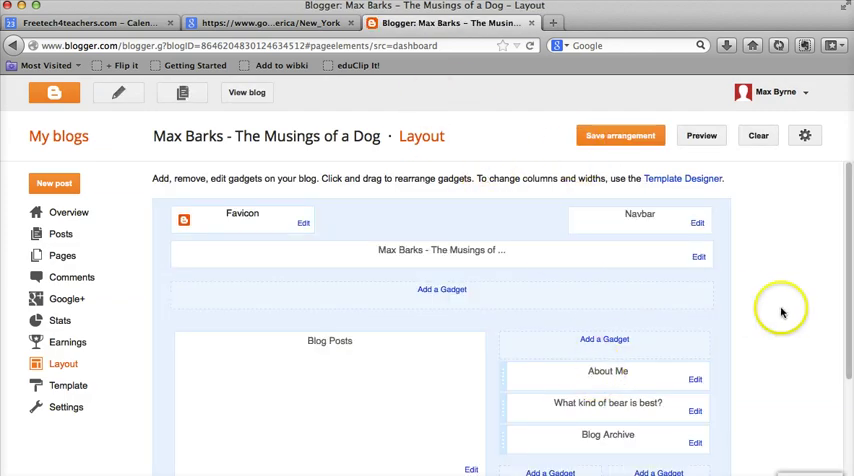
{"action": "scroll", "scroll_direction": "down", "scroll_amount": 3}
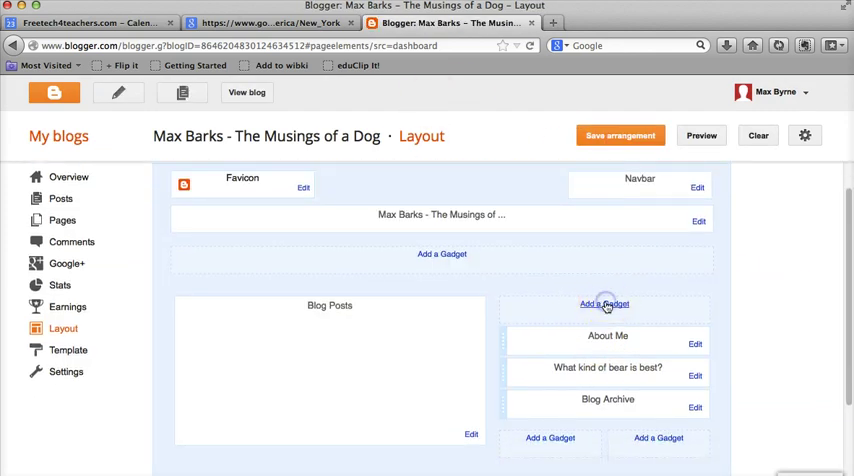
Add an HTML/JavaScript gadget containing the calendar iframe code to the sidebar and save it.
{"action": "left_click", "coordinate": [604, 304]}
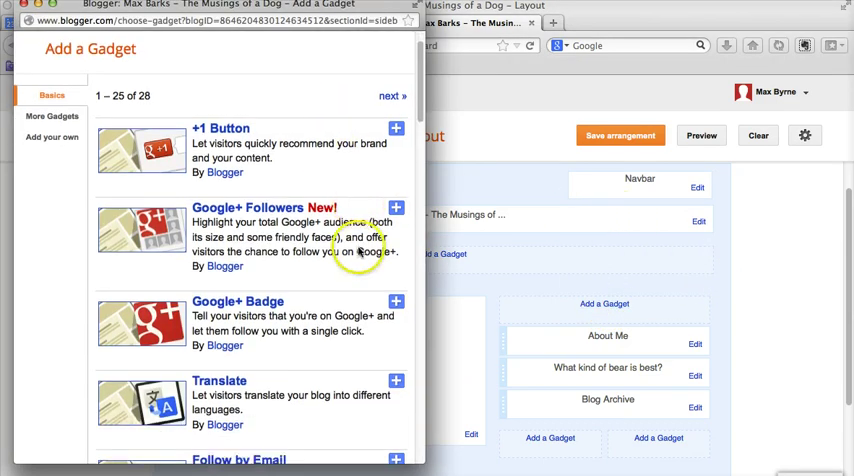
{"action": "scroll", "scroll_direction": "down", "scroll_amount": 3}
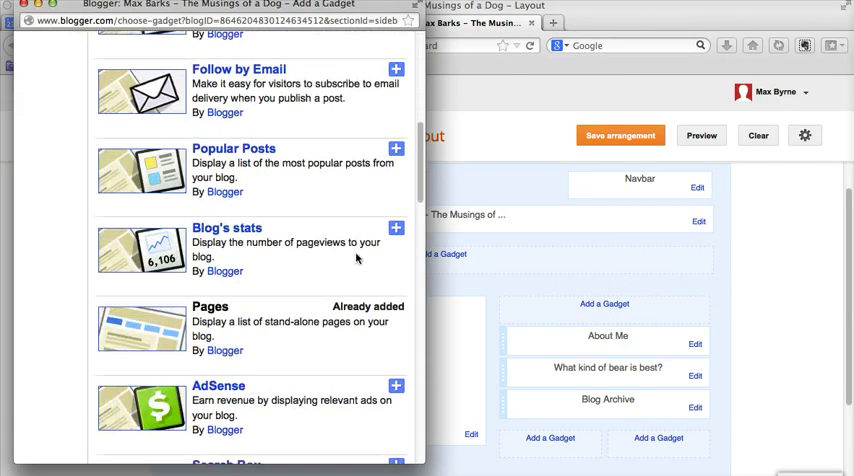
{"action": "scroll", "scroll_direction": "down", "scroll_amount": 3}
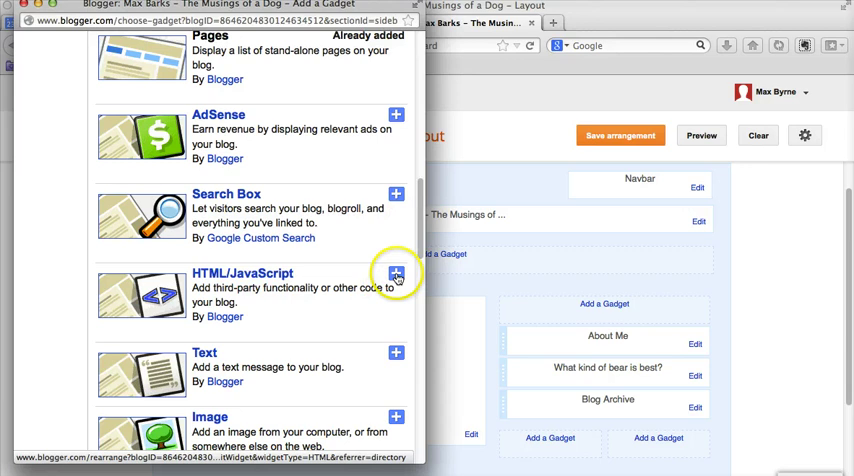
{"action": "left_click", "coordinate": [396, 272]}
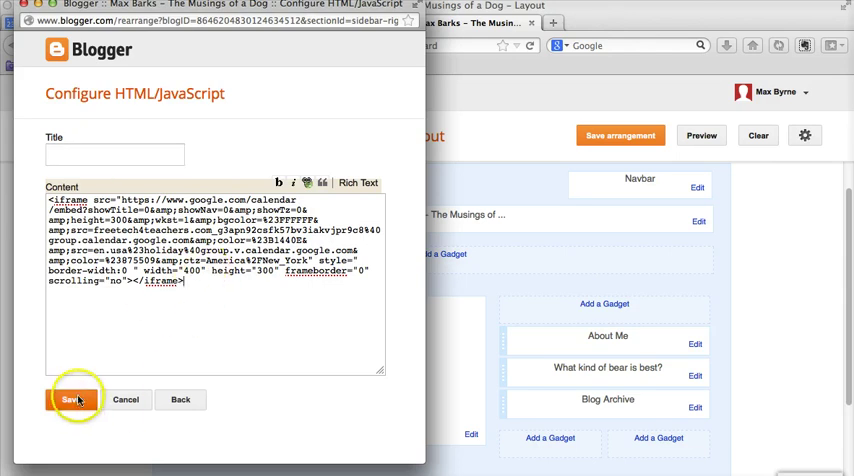
{"action": "left_click", "coordinate": [72, 400]}
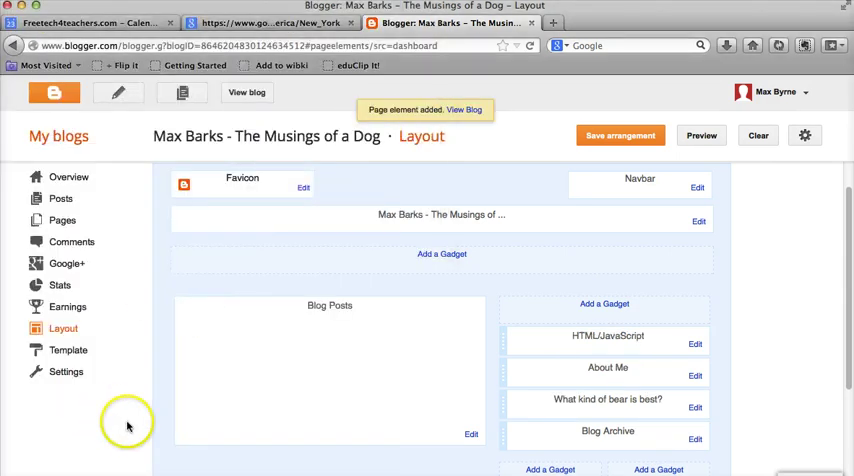
View the live Musings of a Dog blog and check the September 2013 calendar in its sidebar.
{"action": "left_click", "coordinate": [620, 136]}
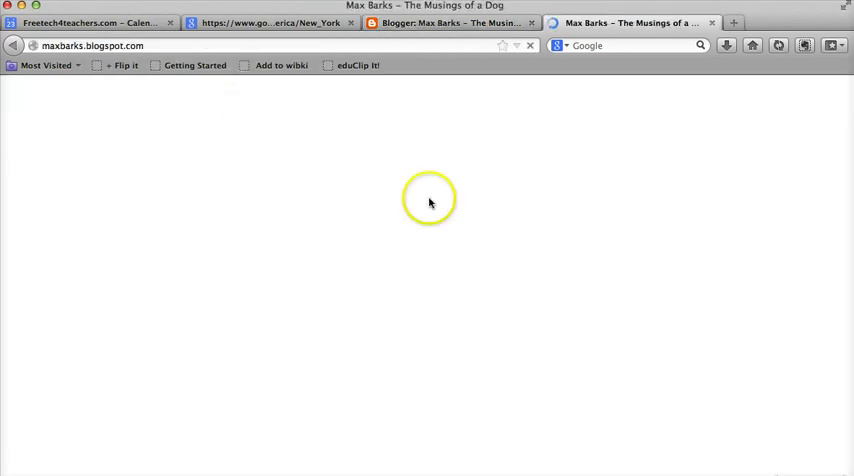
{"action": "mouse_move", "coordinate": [470, 166]}
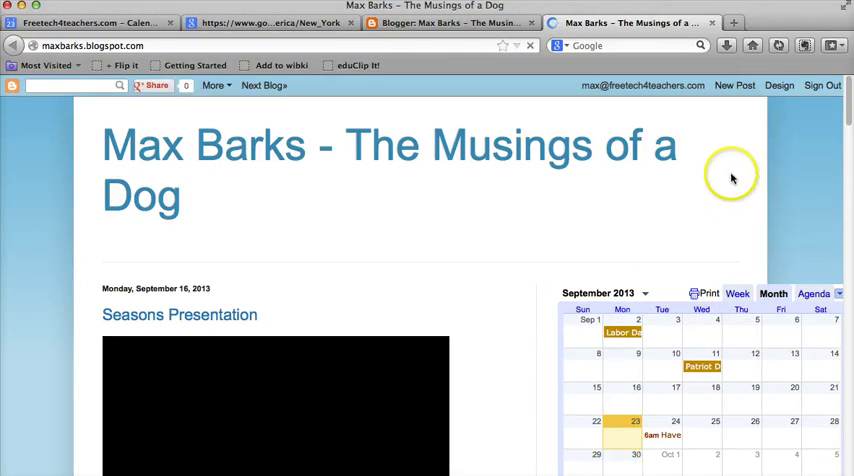
{"action": "mouse_move", "coordinate": [742, 152]}
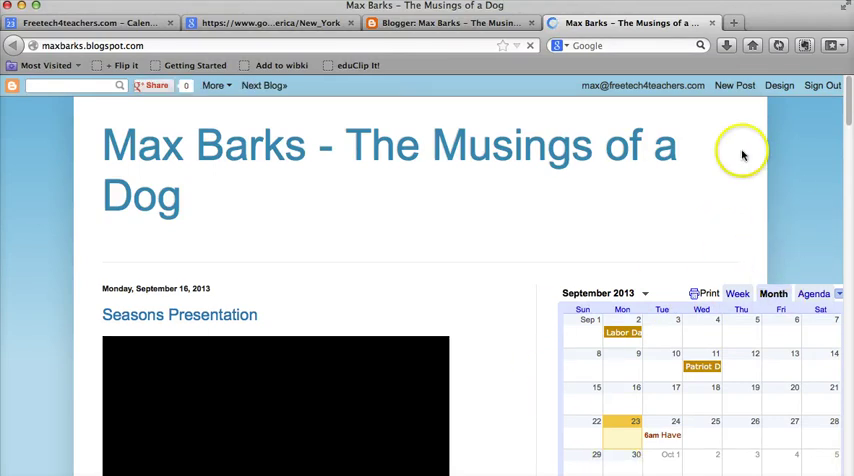
{"action": "scroll", "scroll_direction": "down", "scroll_amount": 3}
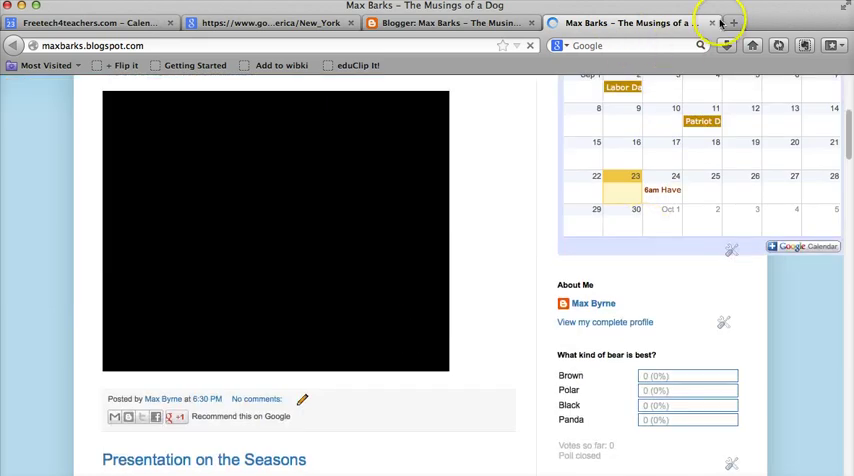
On the Layout page, drag the HTML/JavaScript calendar gadget from the sidebar into the section below the posts.
{"action": "left_click", "coordinate": [712, 22]}
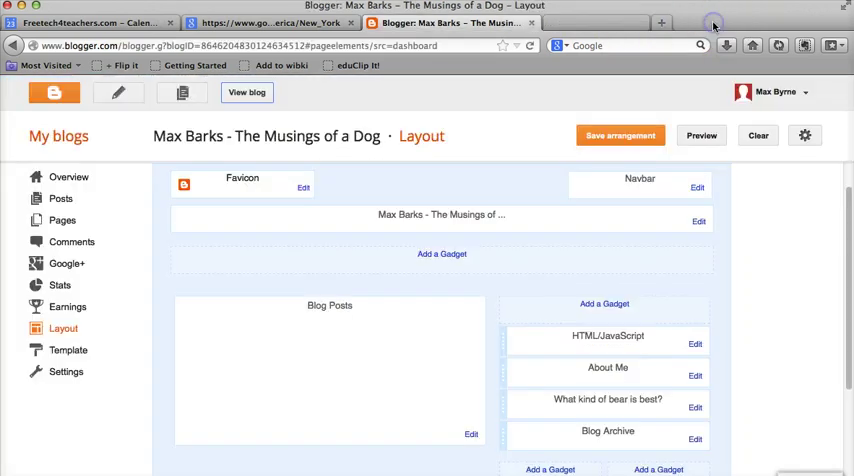
{"action": "scroll", "scroll_direction": "down", "scroll_amount": 3}
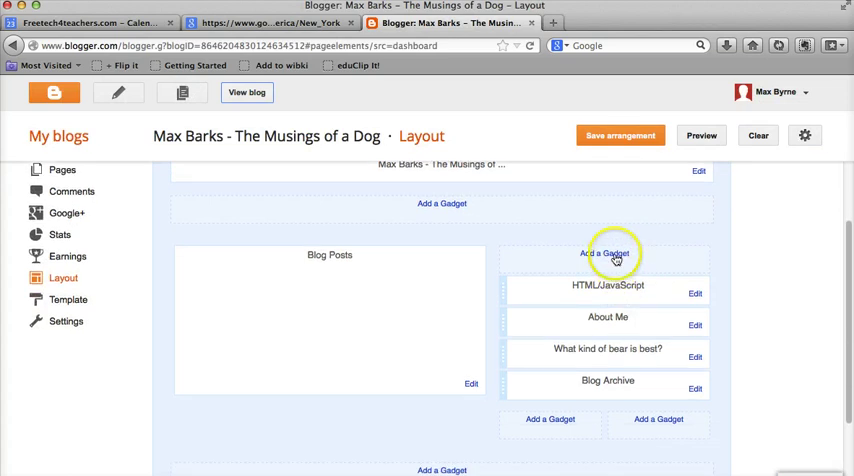
{"action": "scroll", "scroll_direction": "down", "scroll_amount": 3}
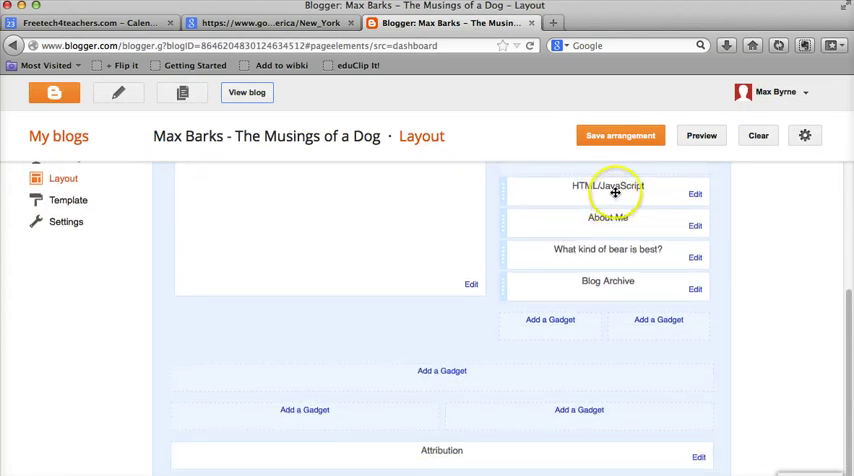
{"action": "left_click_drag", "start_coordinate": [608, 186], "coordinate": [460, 378]}
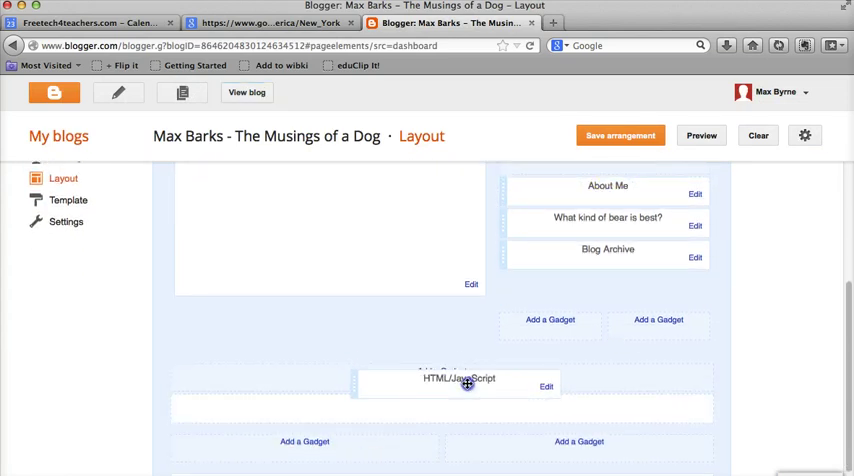
{"action": "scroll", "scroll_direction": "down", "scroll_amount": 3}
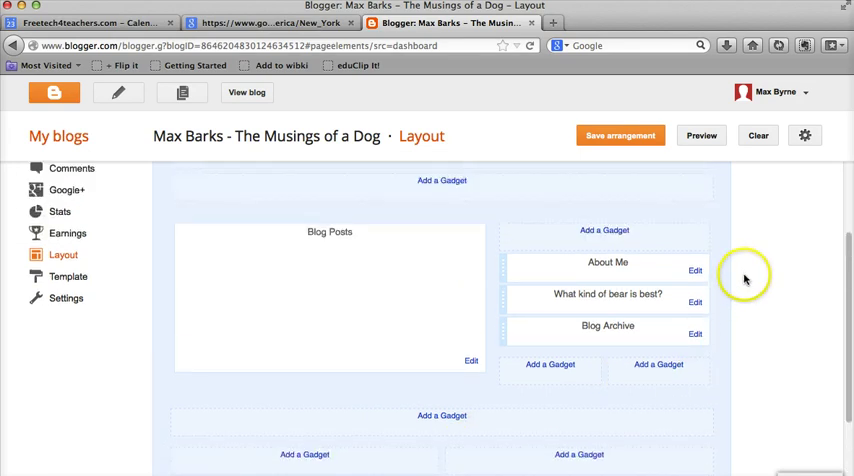
{"action": "left_click", "coordinate": [620, 136]}
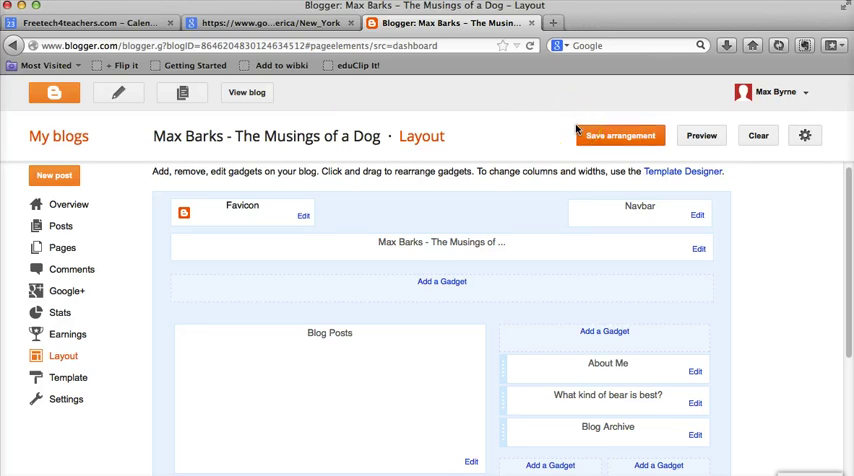
{"action": "mouse_move", "coordinate": [436, 136]}
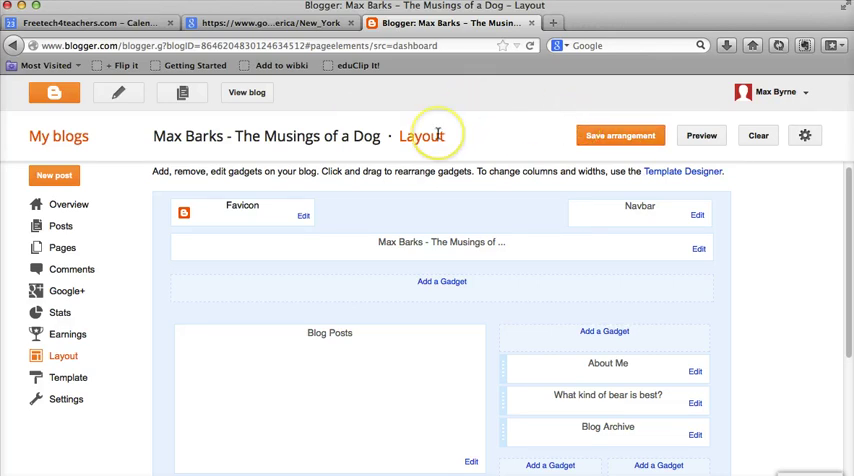